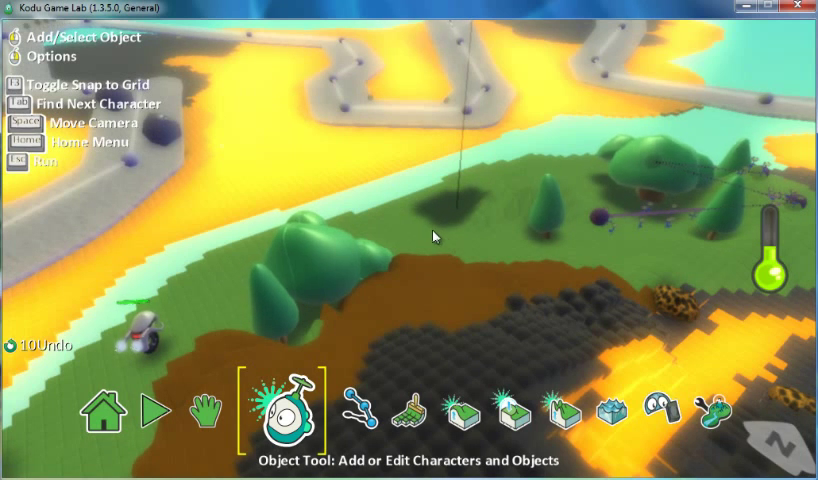
Add a glowing yellow coin to the grass near the trees
left_click(290, 410)
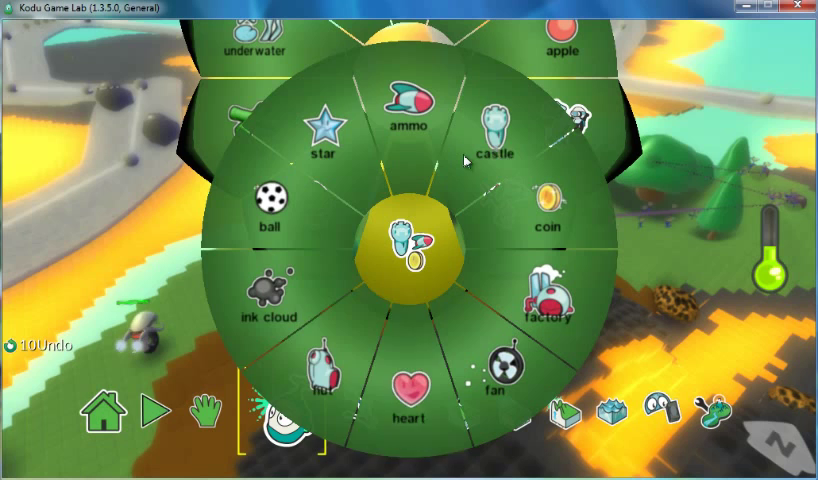
mouse_move(548, 218)
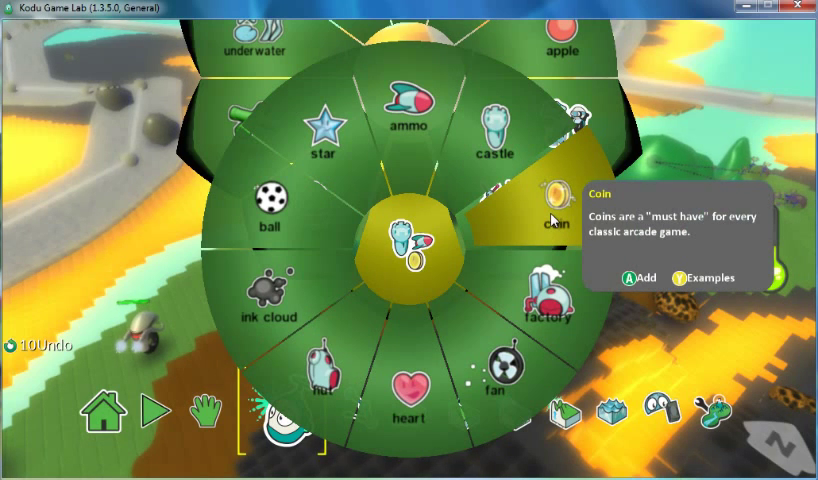
key("Escape")
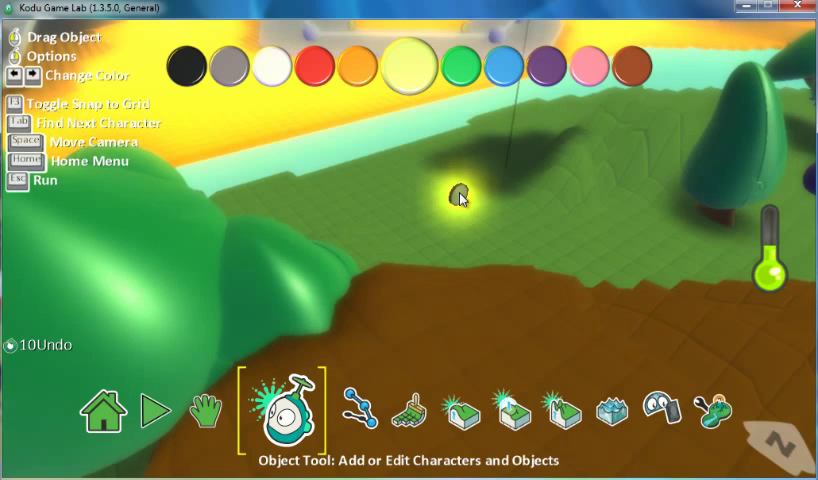
right_click(455, 195)
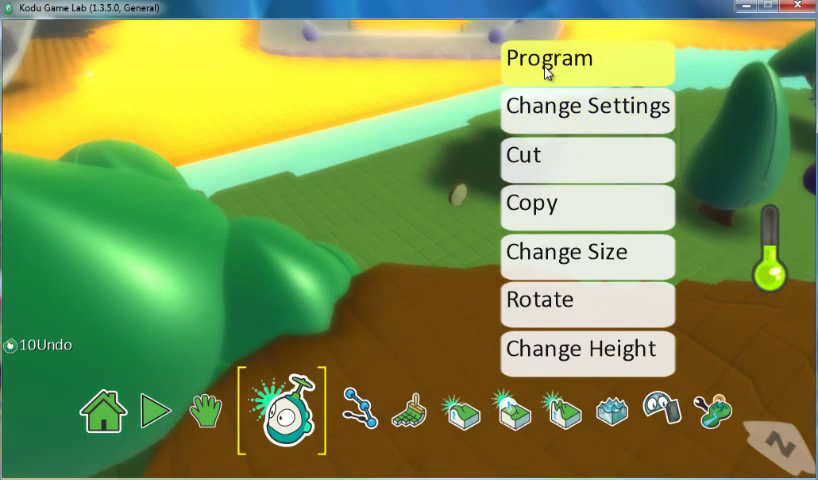
left_click(549, 58)
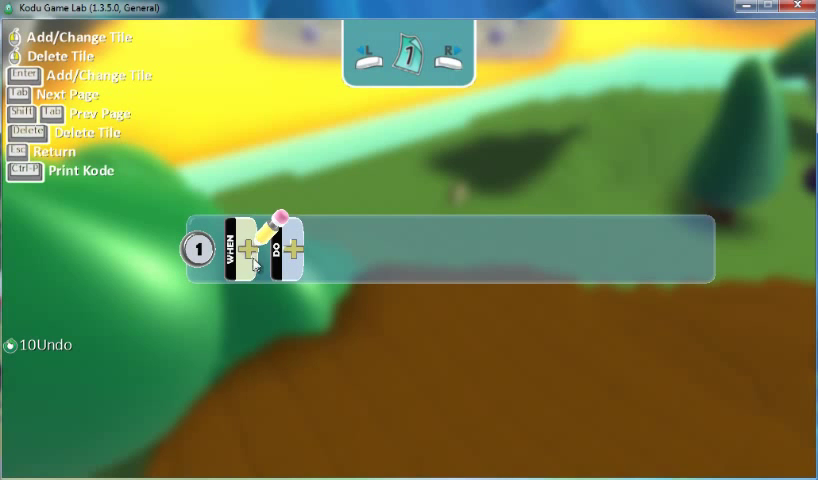
mouse_move(293, 255)
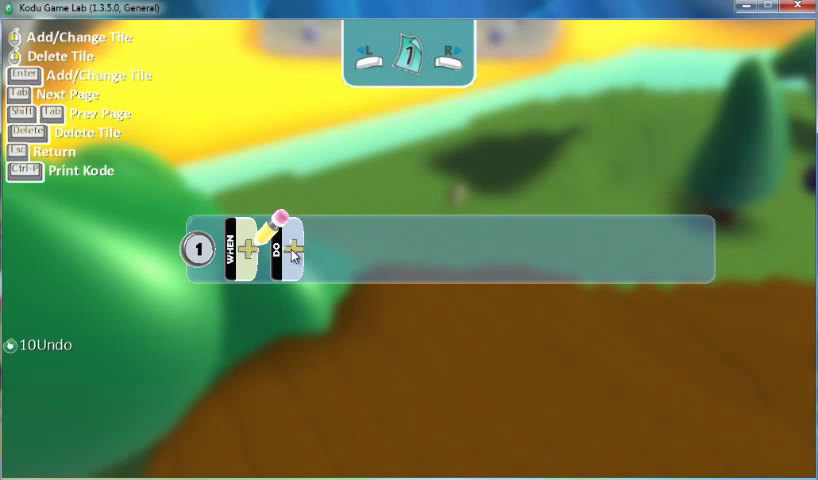
left_click(287, 247)
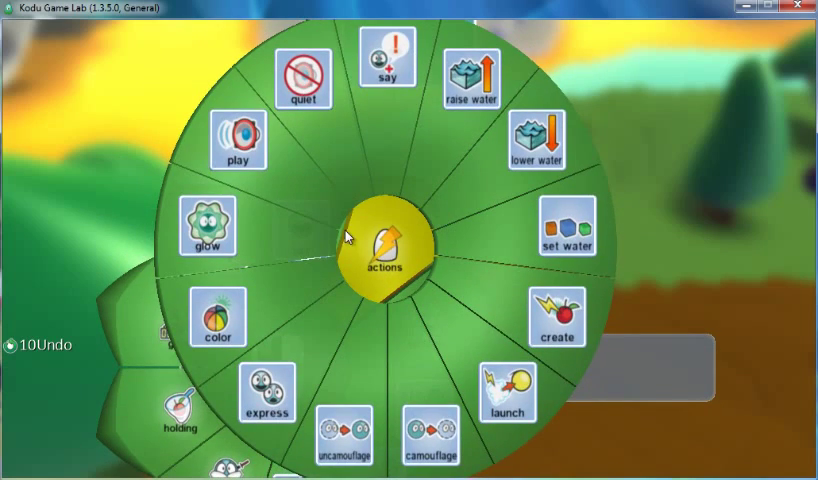
left_click(207, 226)
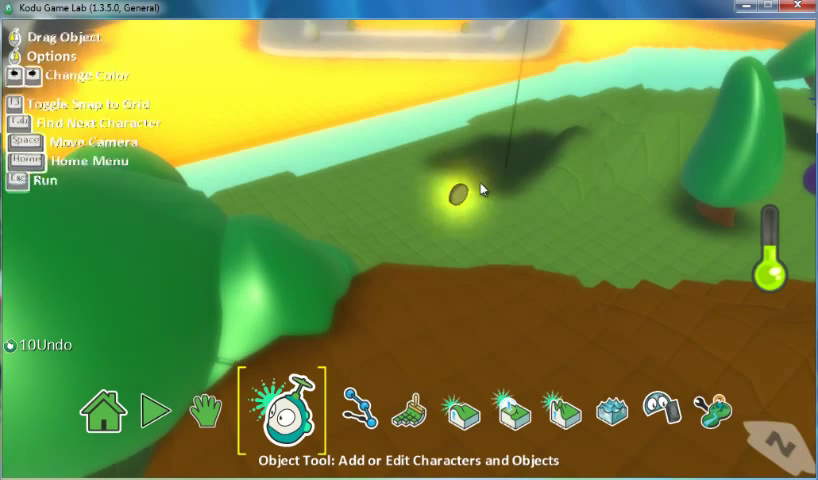
left_click(456, 195)
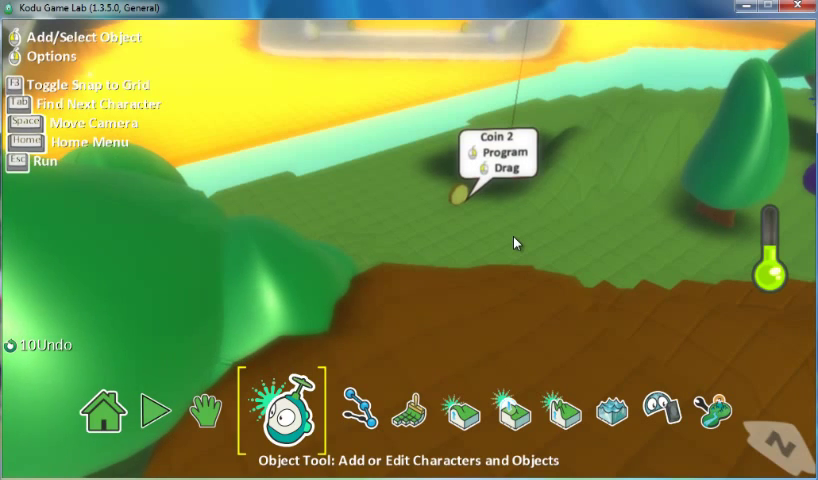
left_click(154, 410)
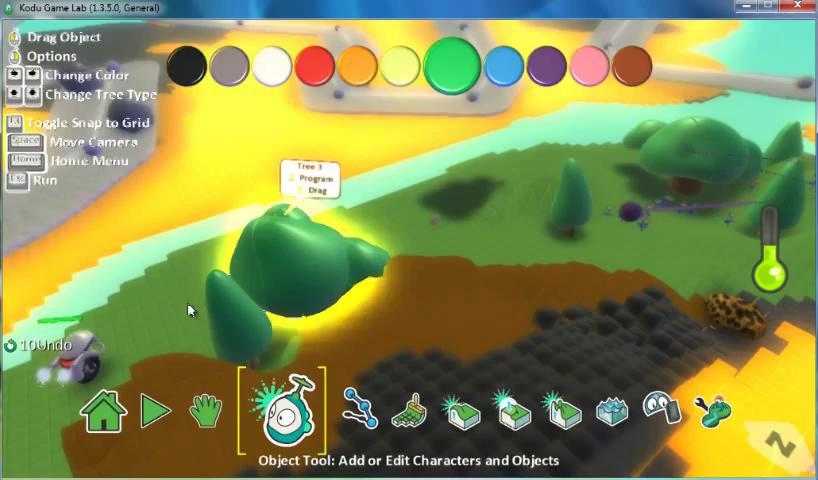
left_click(212, 410)
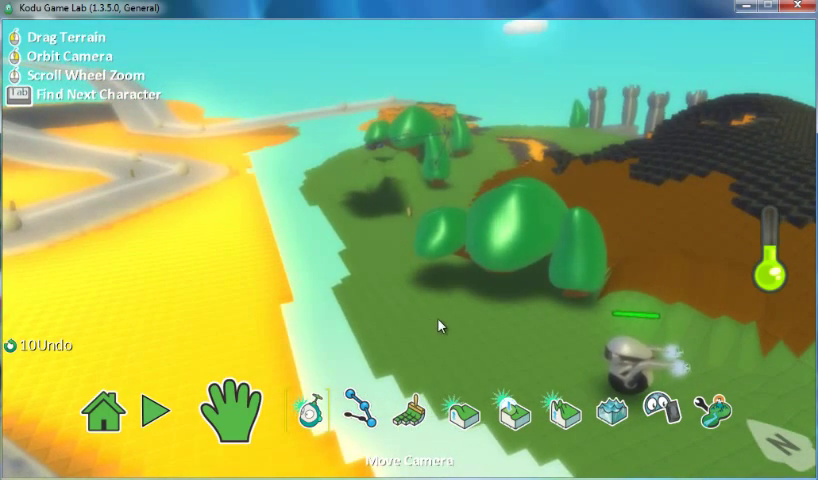
left_click(302, 411)
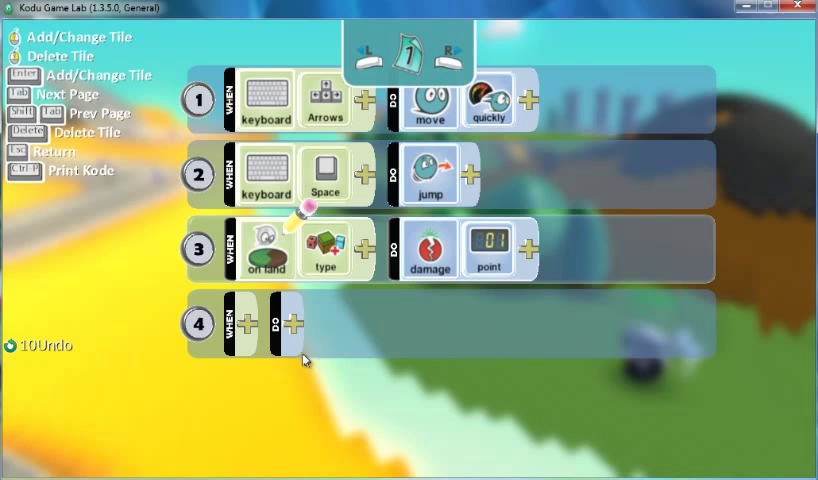
mouse_move(231, 323)
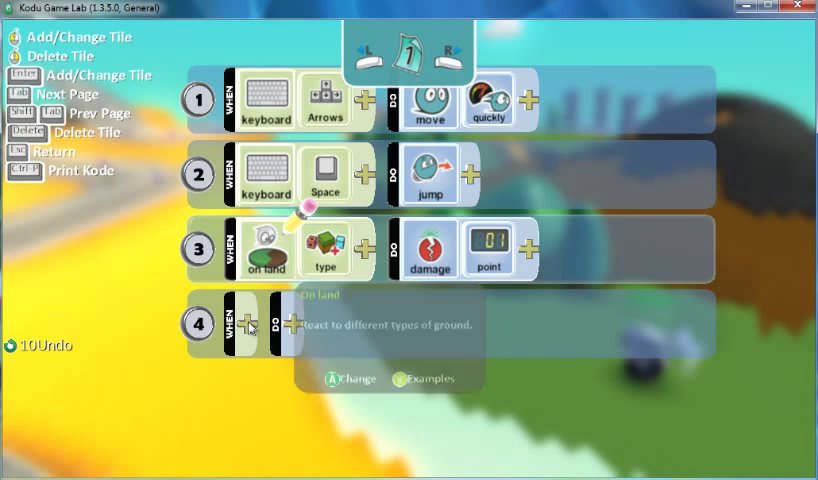
Program rule 4: when bumping a coin, Game Score adds 1 point
left_click(237, 323)
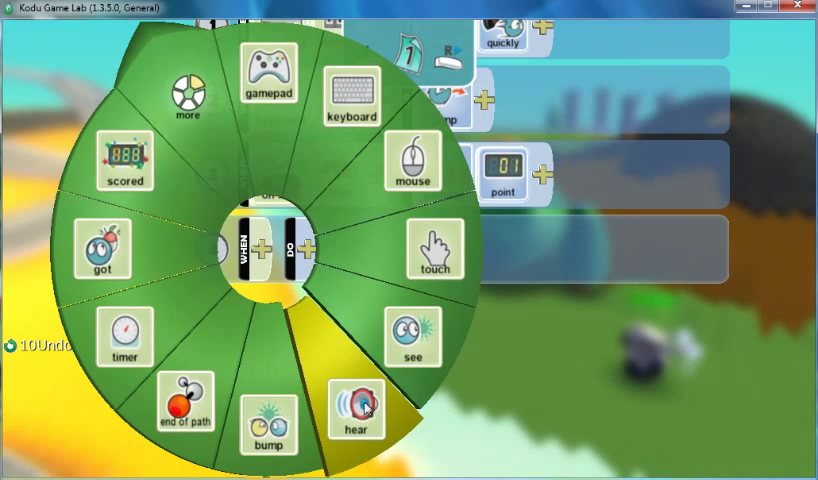
left_click(357, 400)
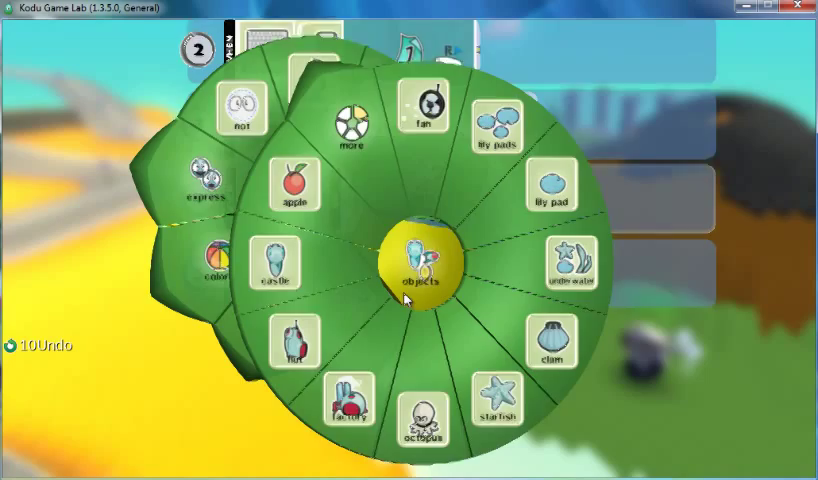
left_click(350, 131)
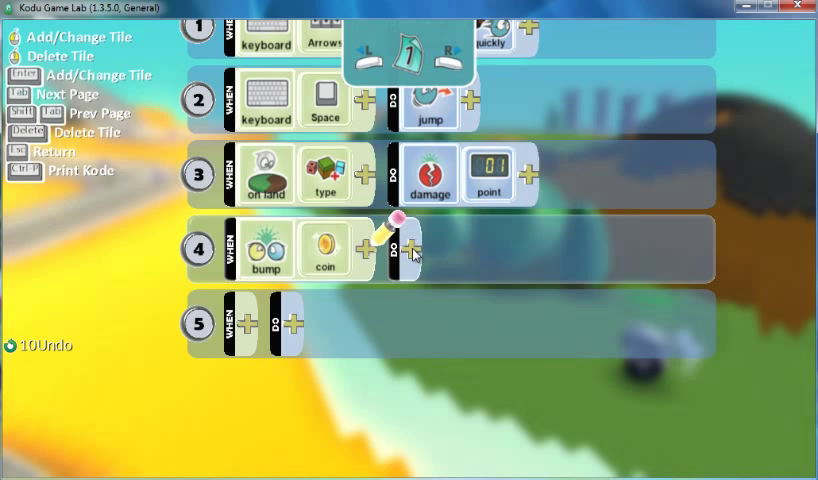
left_click(413, 248)
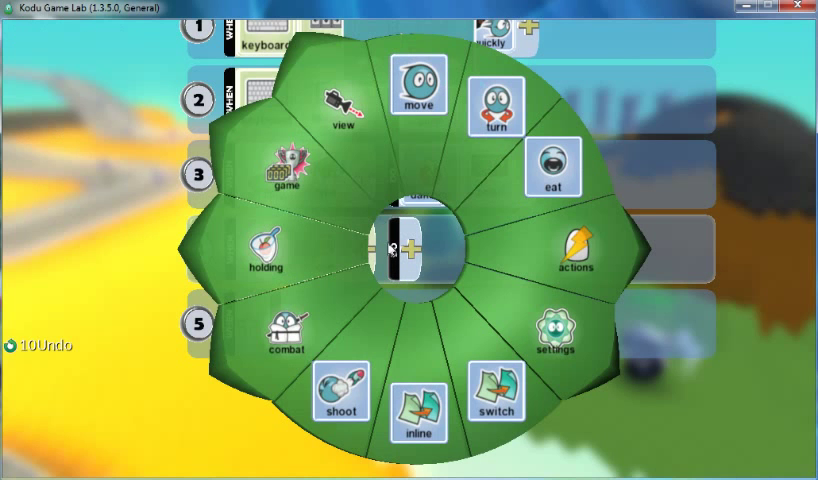
left_click(286, 172)
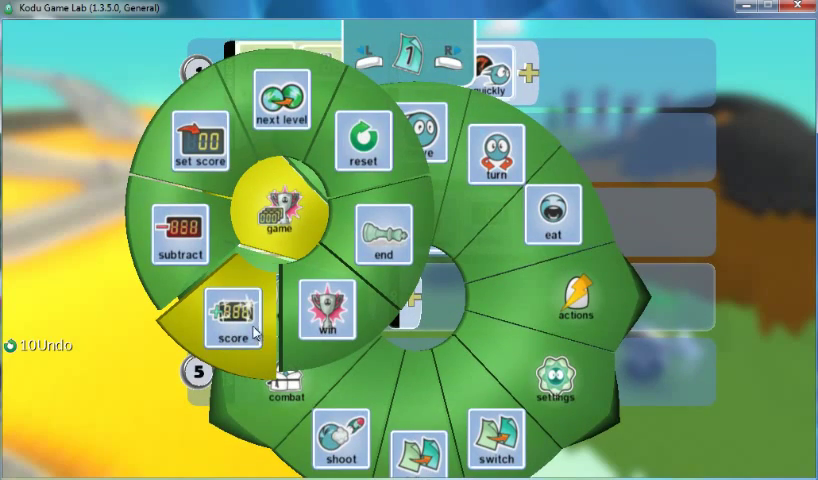
left_click(234, 320)
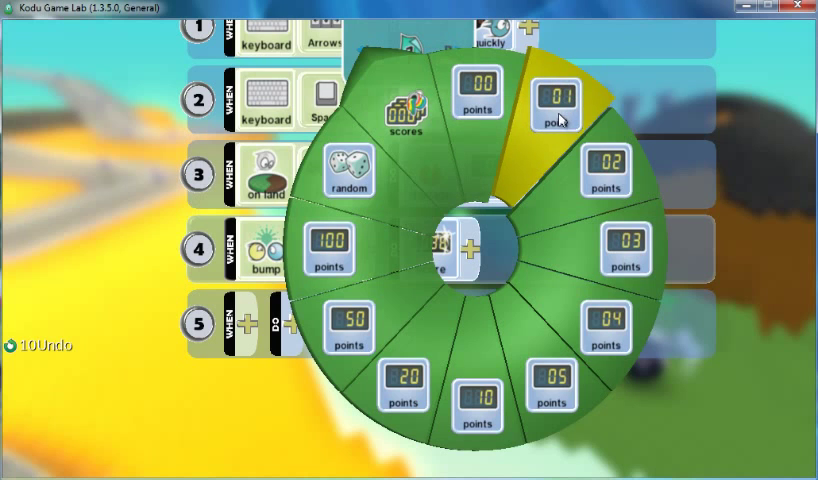
mouse_move(607, 170)
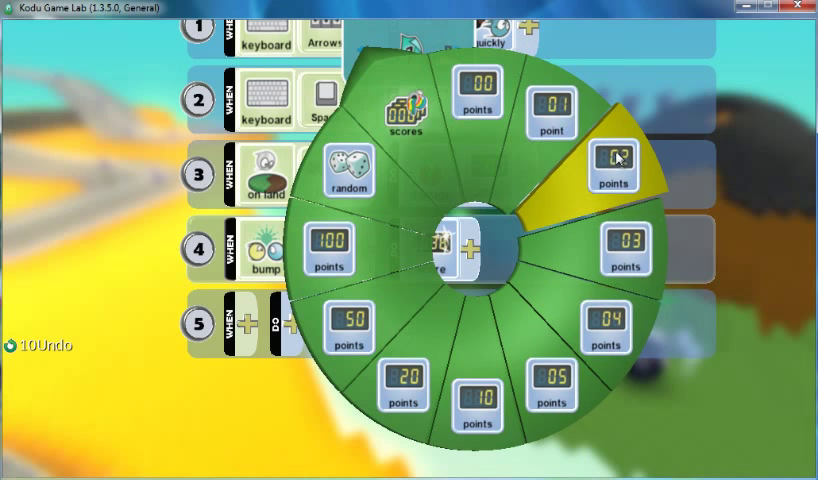
mouse_move(616, 170)
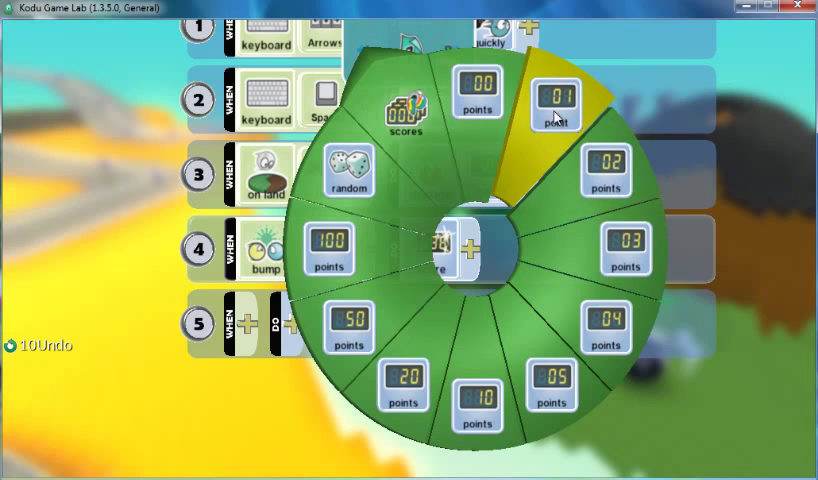
left_click(557, 100)
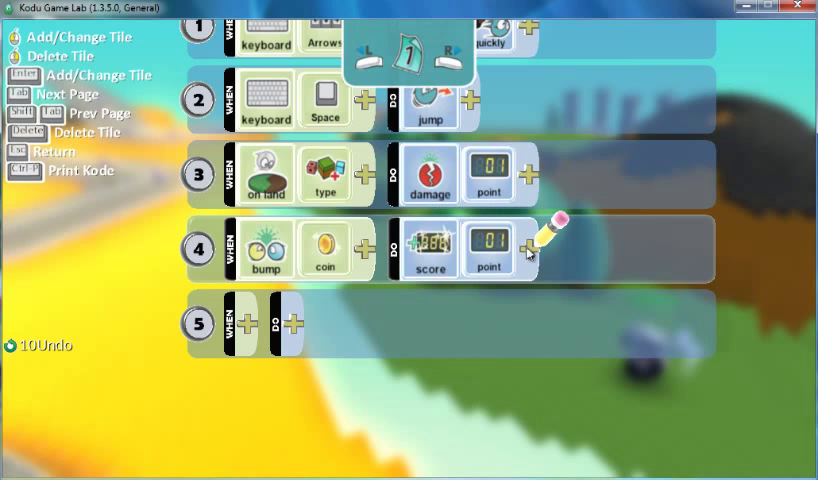
mouse_move(527, 250)
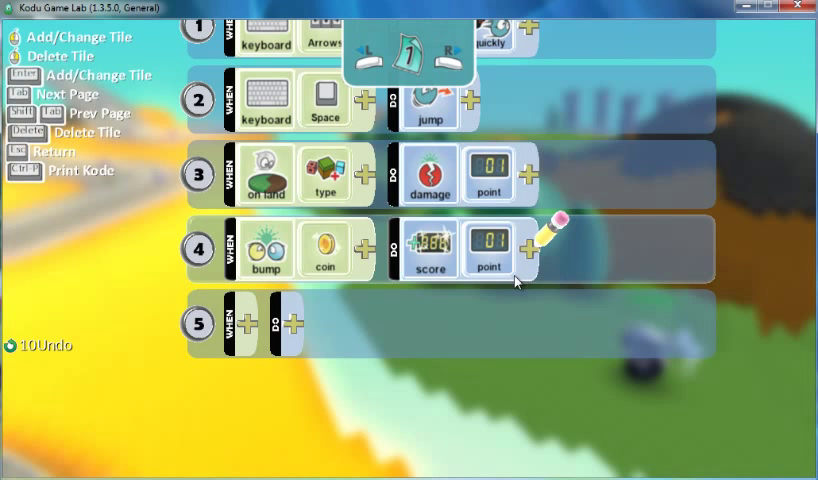
mouse_move(418, 267)
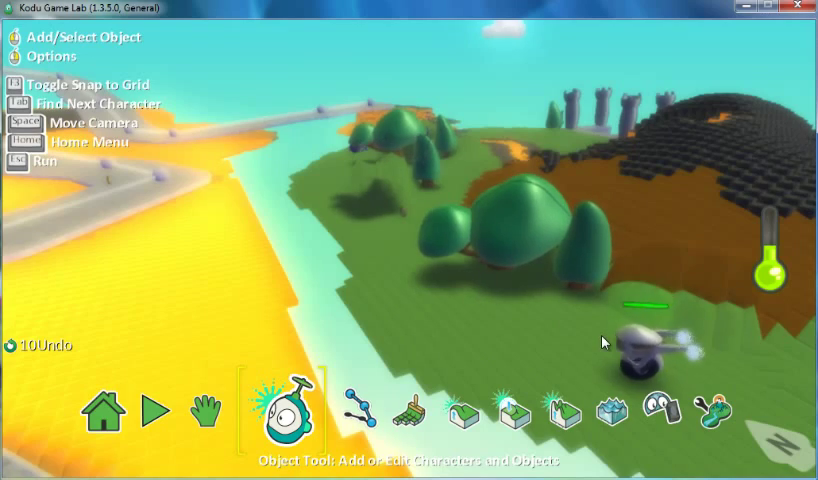
Reopen the Kodu character's program to show its four rules
left_click(154, 410)
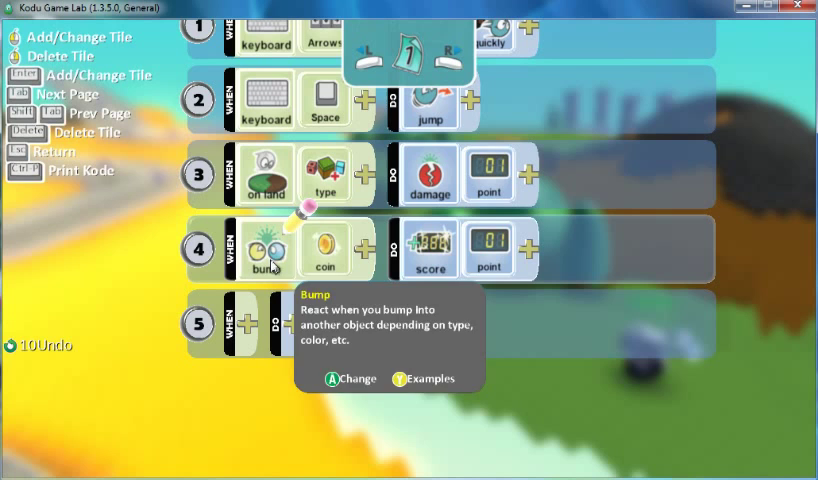
mouse_move(325, 258)
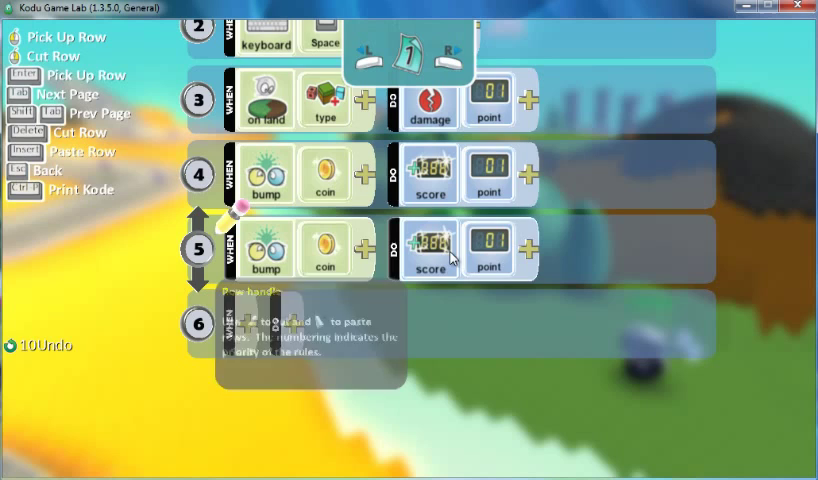
Change rule 5's action to Combat Vanish 'it' so bumped coins disappear, then play
left_click(430, 252)
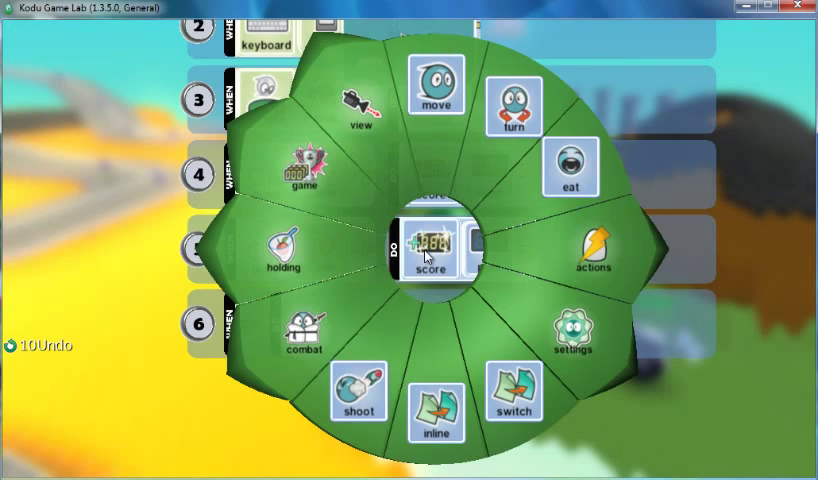
left_click(308, 345)
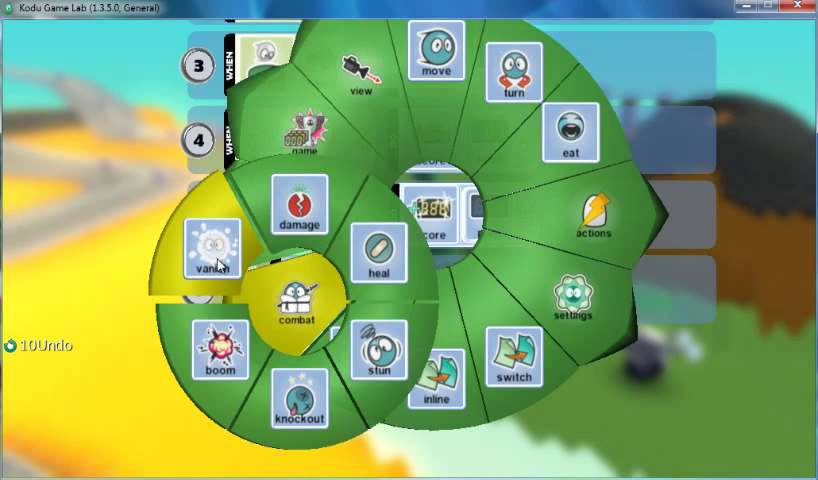
left_click(210, 250)
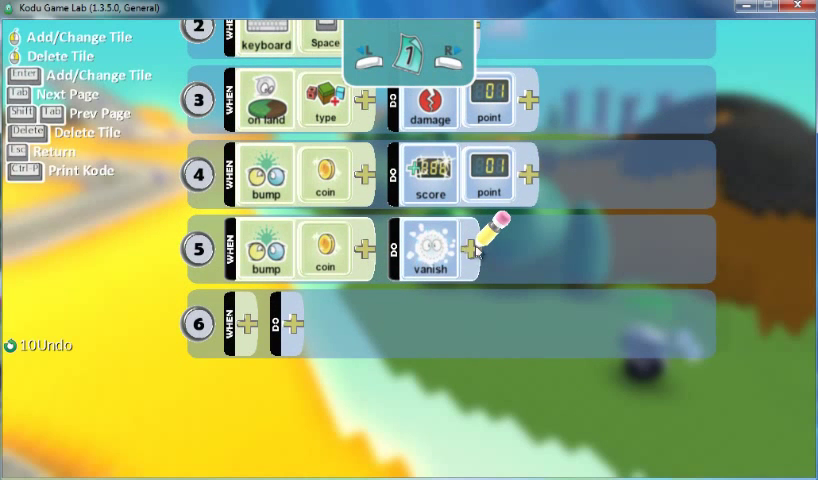
left_click(470, 246)
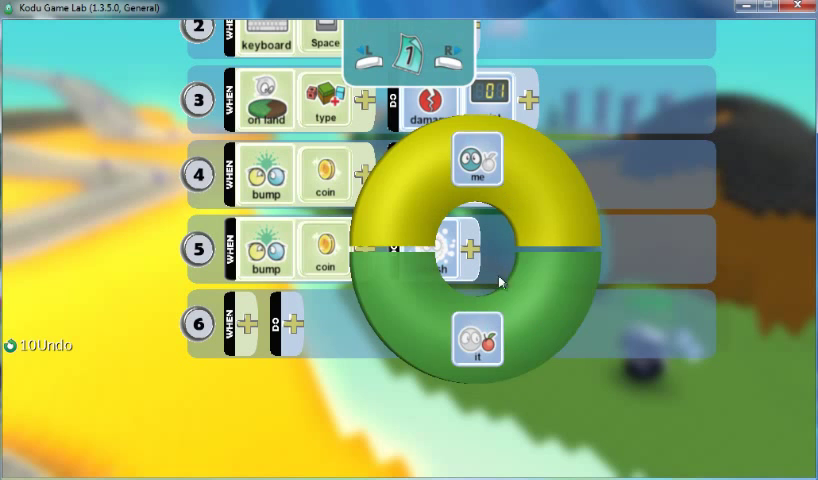
mouse_move(497, 170)
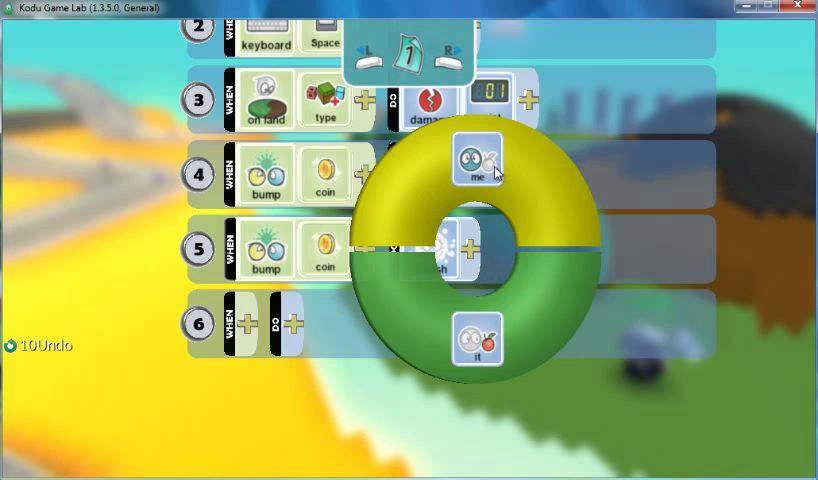
mouse_move(480, 163)
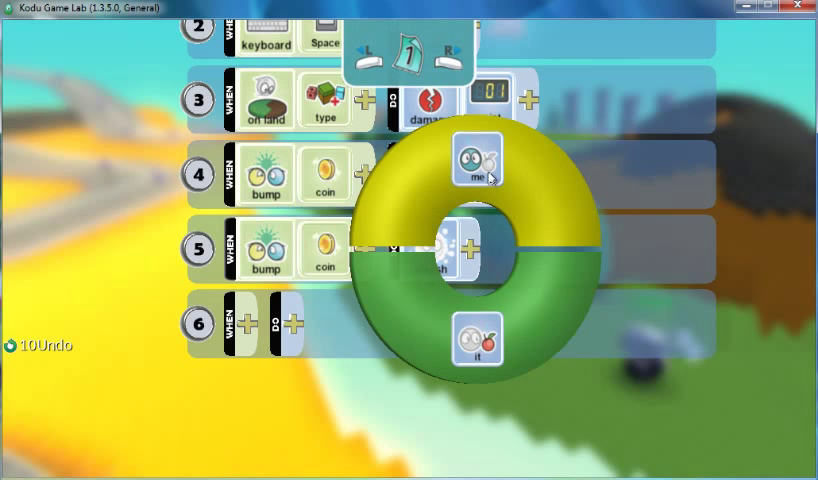
mouse_move(262, 148)
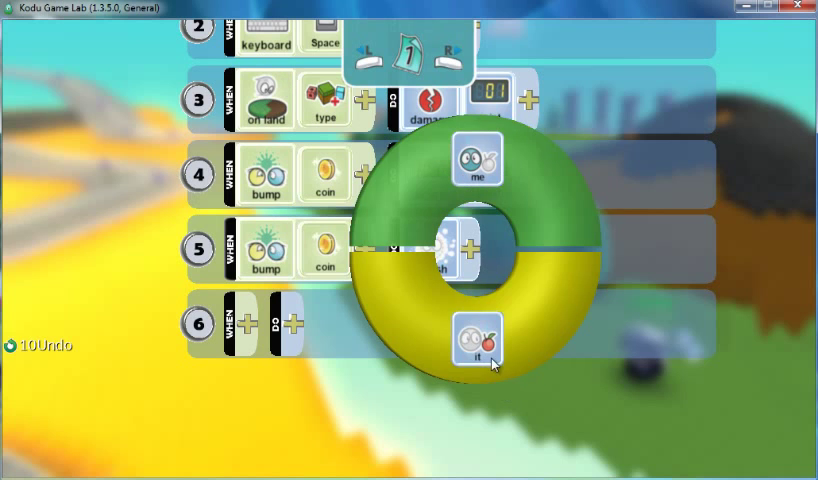
left_click(478, 337)
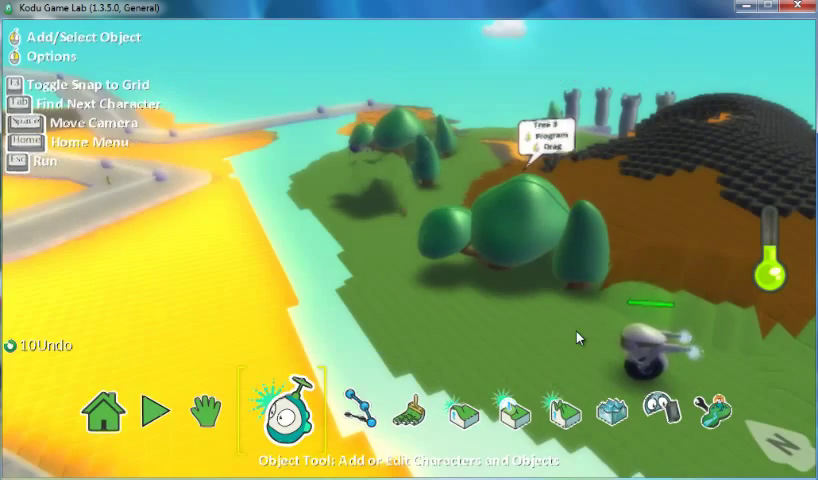
left_click(153, 410)
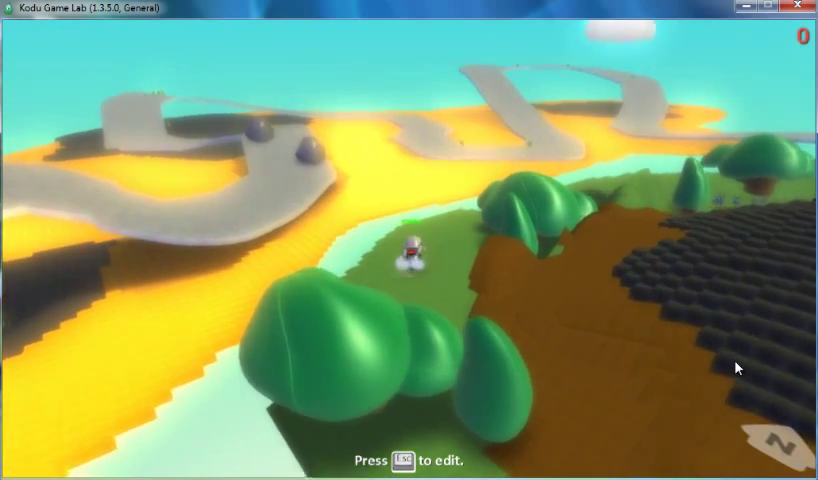